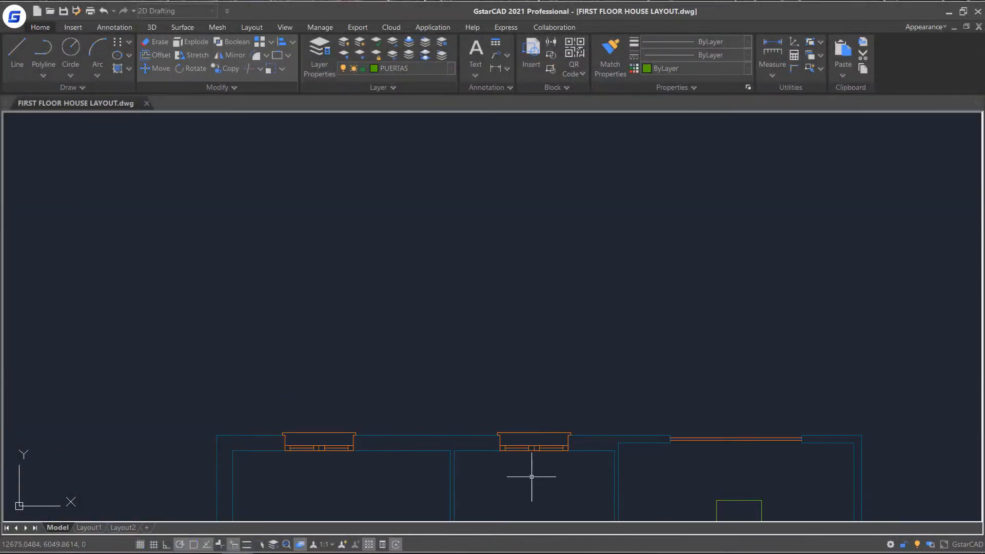
Scale the chair down by factor 0.5 about the picked base point.
{"action": "scroll", "scroll_direction": "down", "scroll_amount": 3}
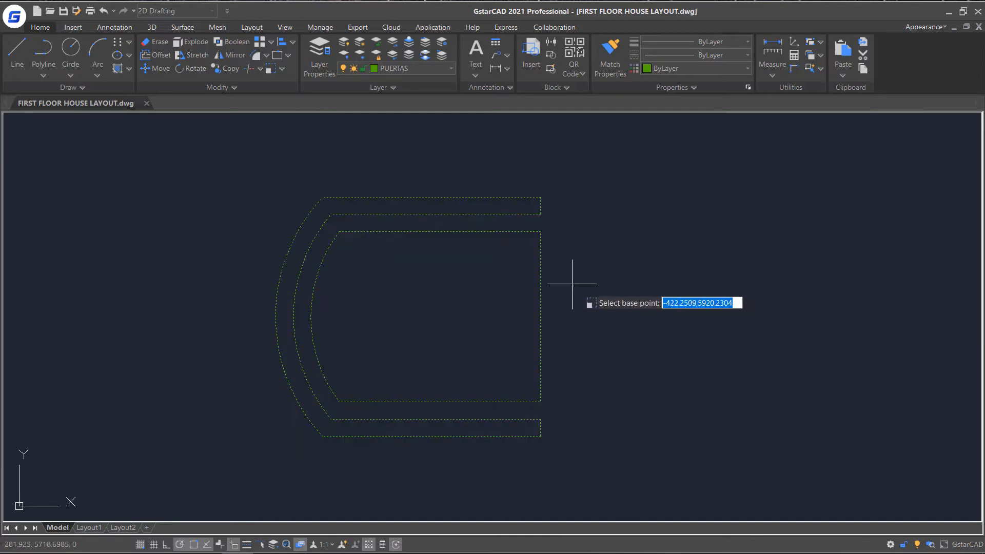
{"action": "mouse_move", "coordinate": [539, 316]}
{"action": "type", "text": "0.5"}
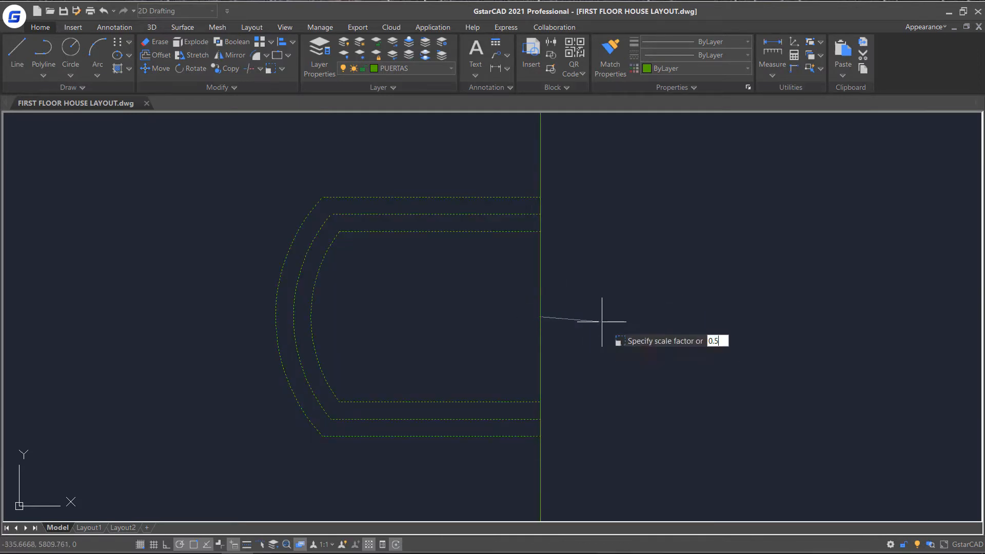
{"action": "key", "text": "Enter"}
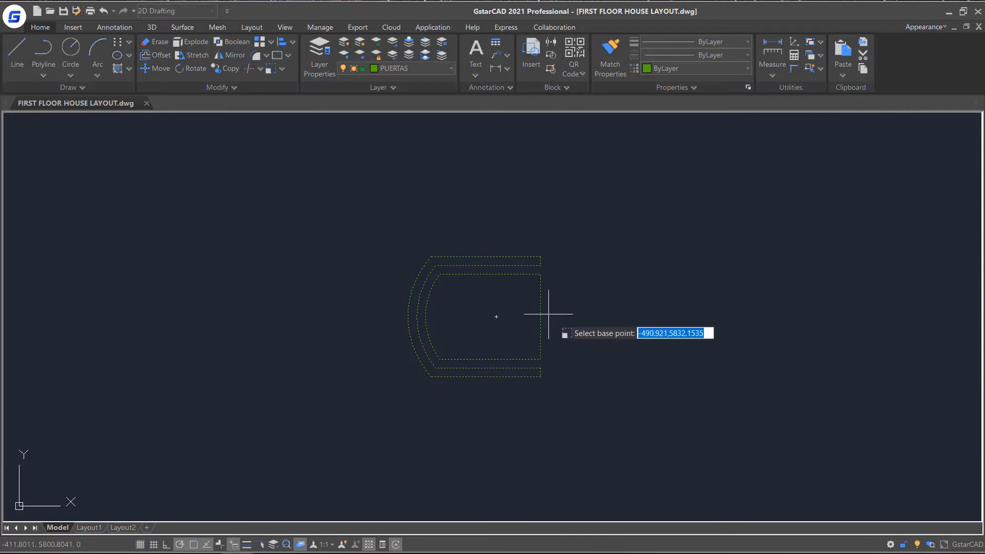
Rescale the chair by Reference from a base point, then begin Lengthen on its lines and arcs.
{"action": "left_click", "coordinate": [540, 314]}
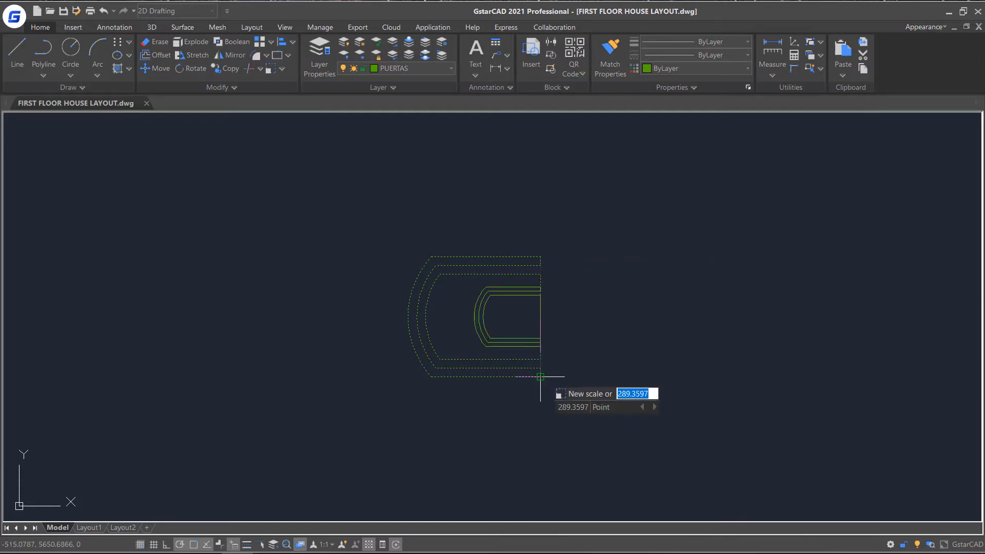
{"action": "mouse_move", "coordinate": [635, 327]}
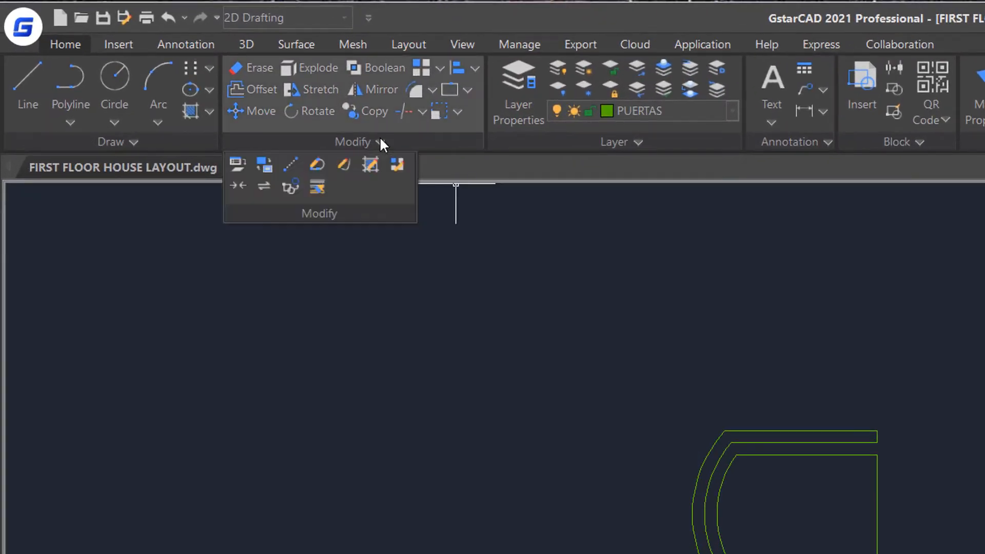
{"action": "mouse_move", "coordinate": [292, 165]}
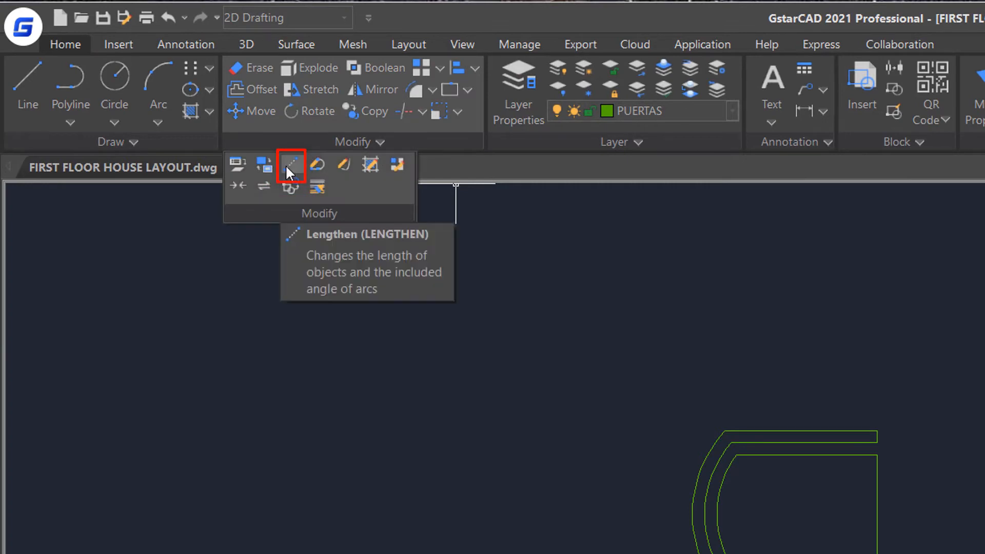
{"action": "left_click", "coordinate": [291, 165]}
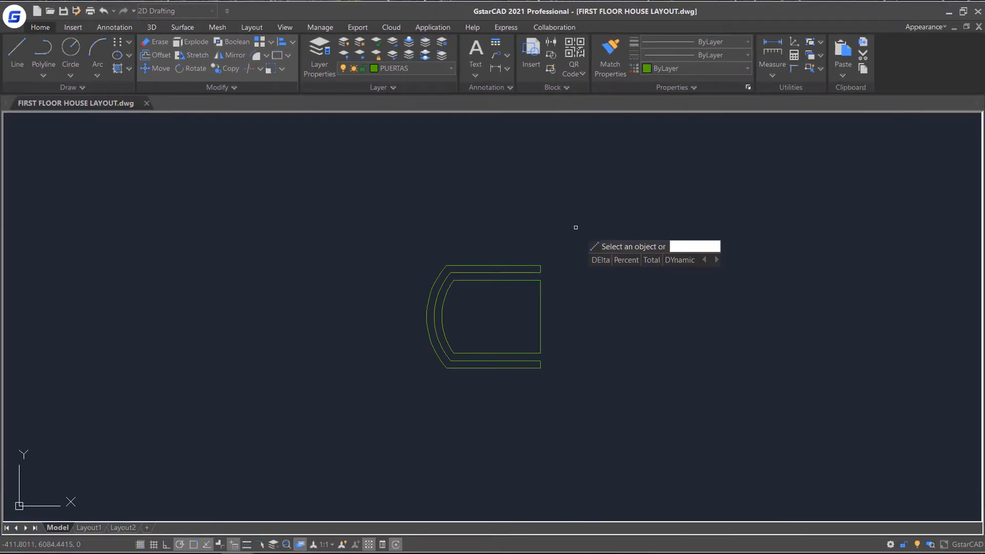
Set the Lengthen DElta angle increment to 45°, then choose the Percent option.
{"action": "type", "text": "d"}
{"action": "type", "text": "45"}
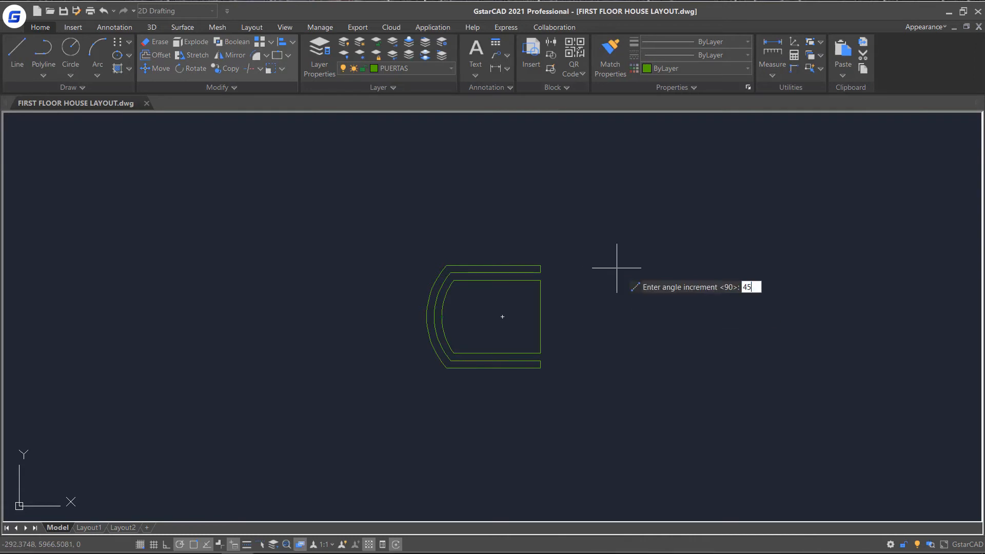
{"action": "key", "text": "Enter"}
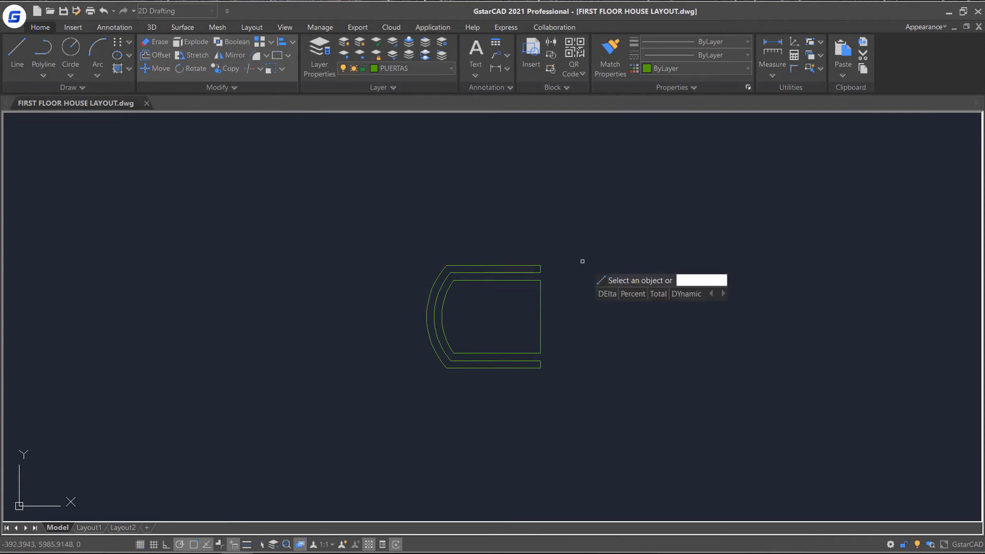
{"action": "type", "text": "p"}
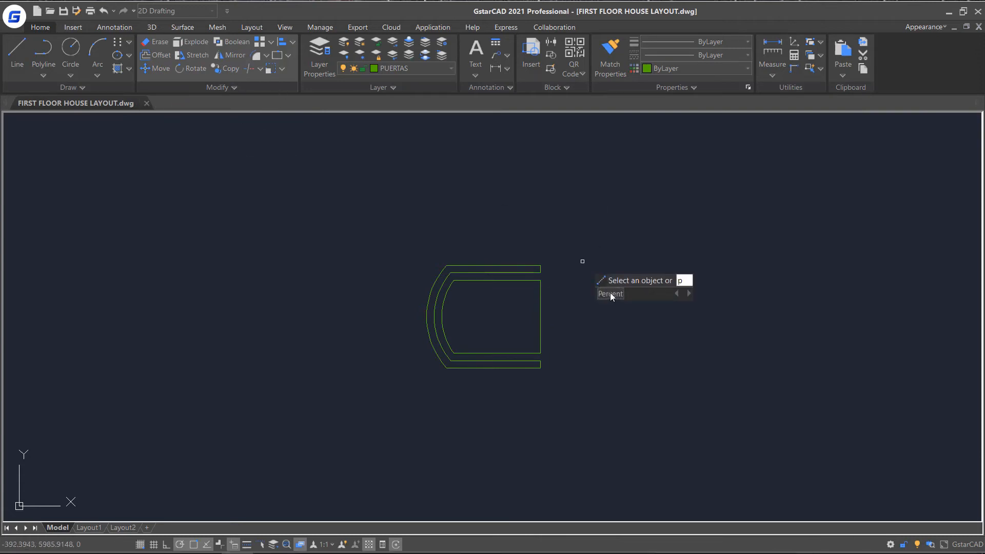